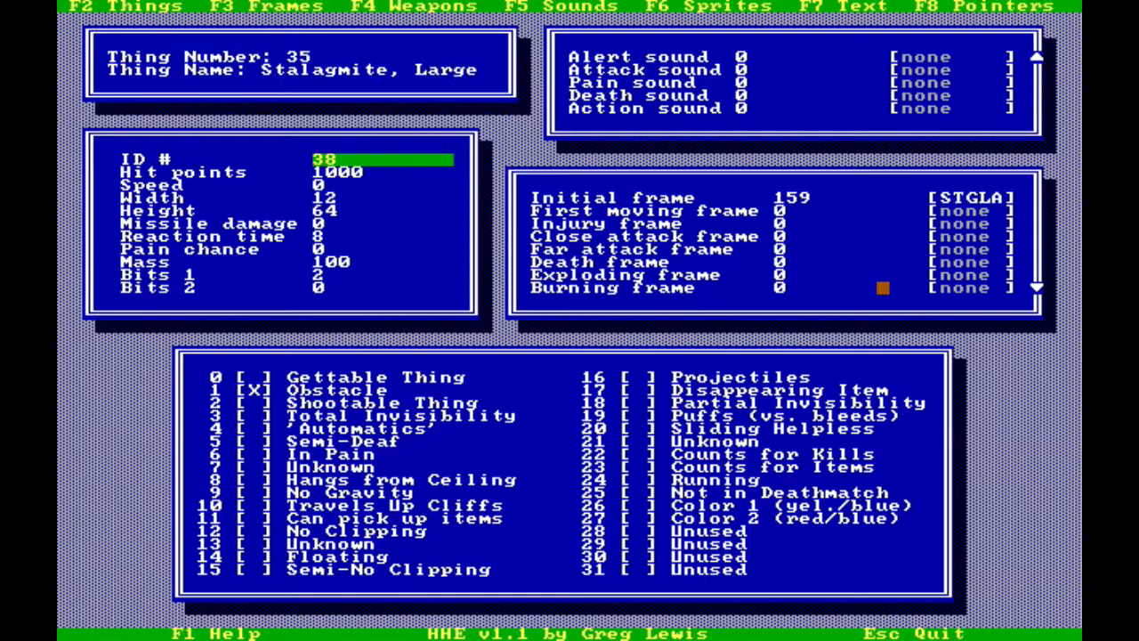
- Dismiss the About WhackEd4 dialog with OK and return to the patch editor
left_click(860, 7)
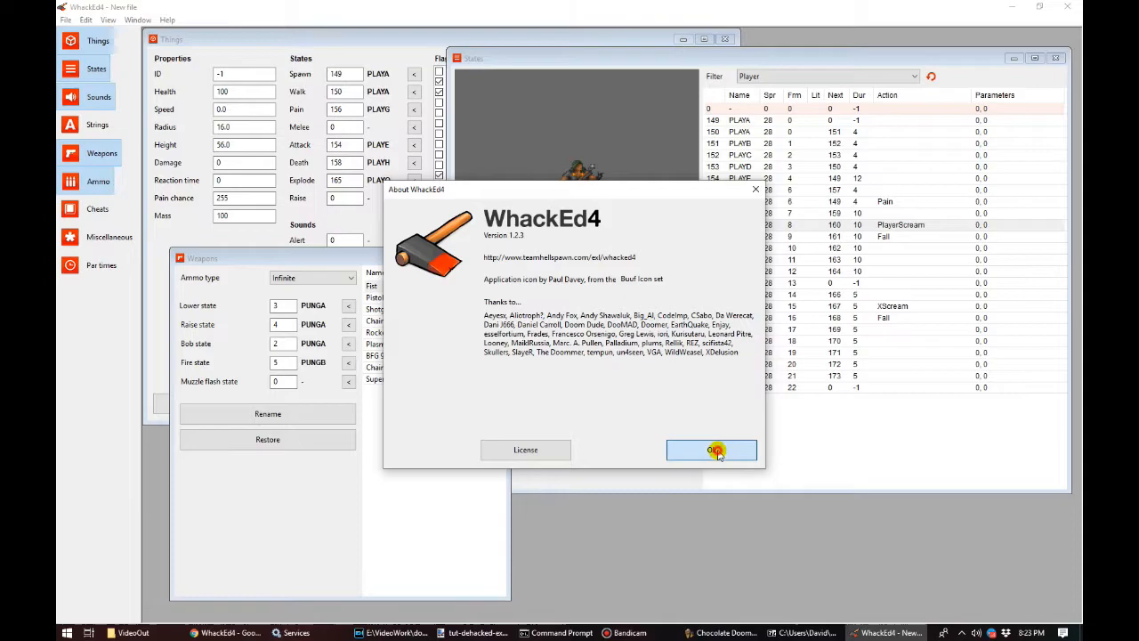
left_click(711, 450)
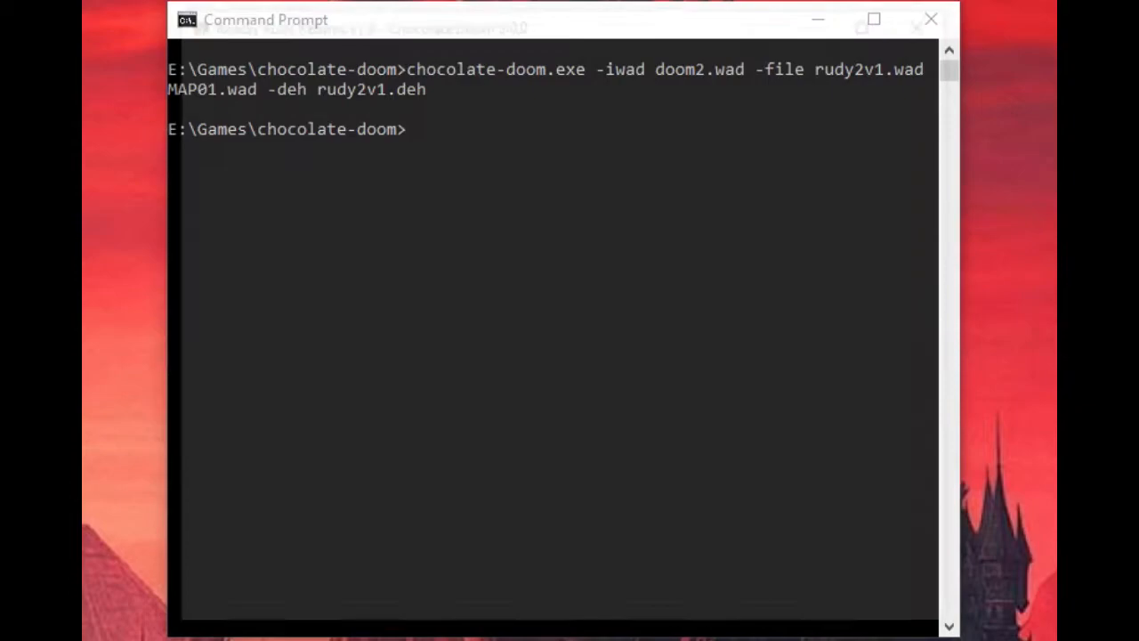
key("enter")
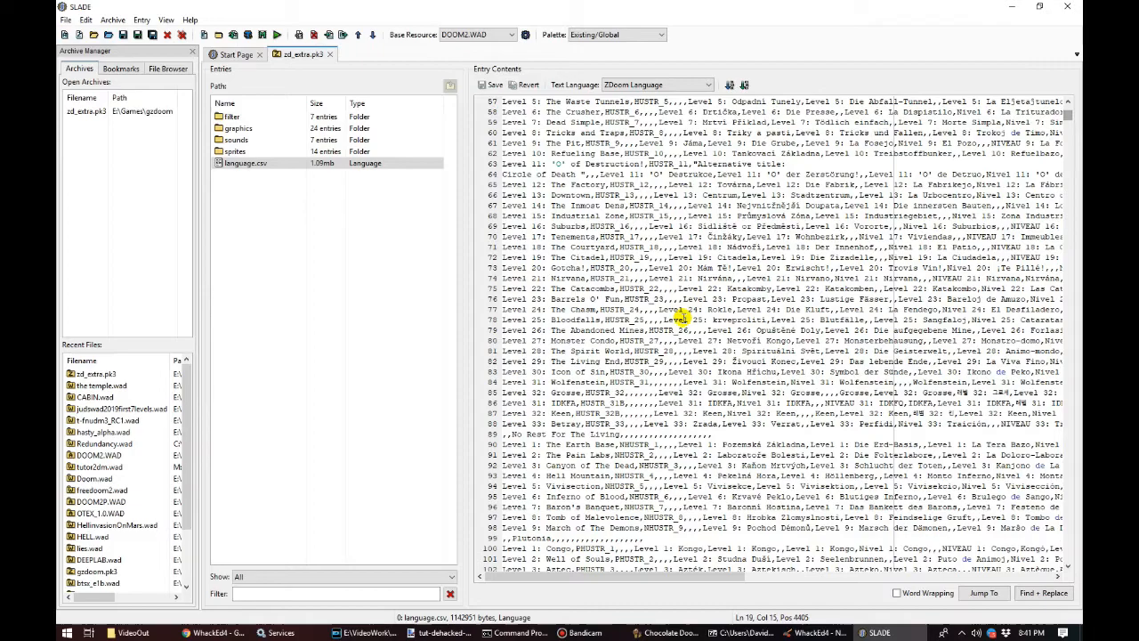
- Scroll language.csv down to line 3129 where HE1TEXT is defined
scroll("down", 3)
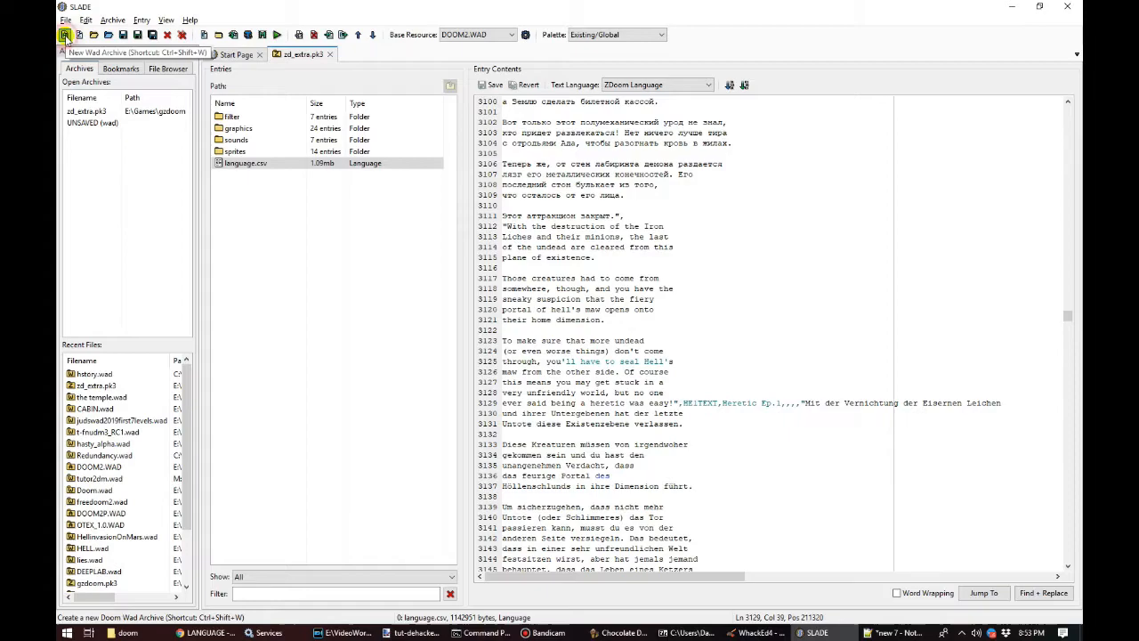
- Create a new empty WAD archive holding an entry named LANGUAGE
left_click(65, 35)
type("LANGUAGE")
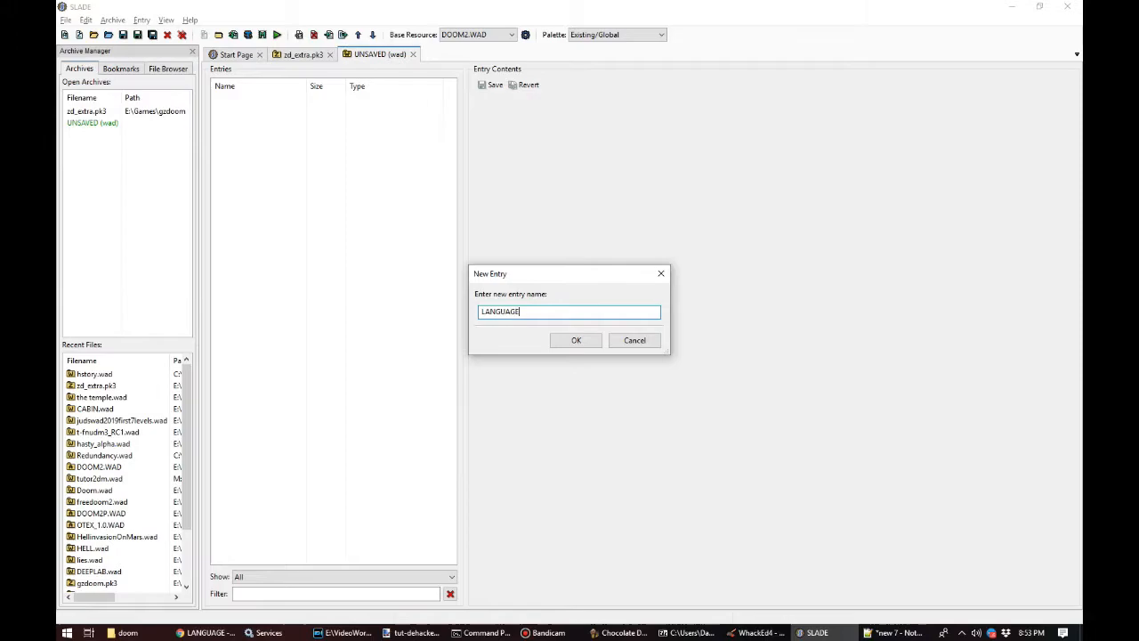
left_click(575, 340)
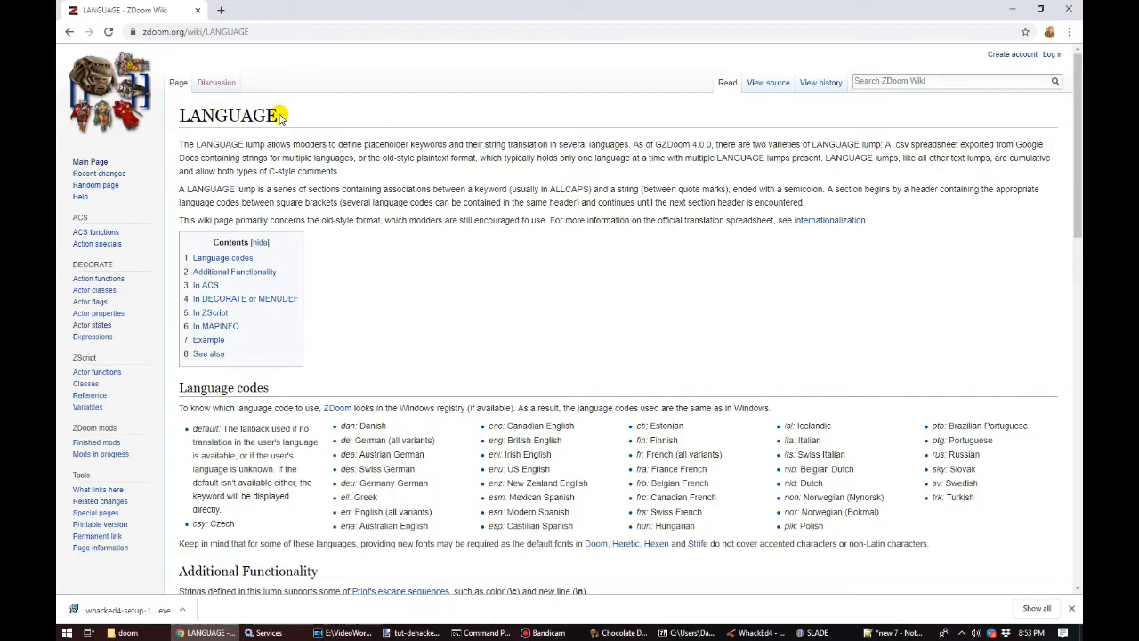
- Scroll through the ZDoom Wiki LANGUAGE lump article and its language codes
scroll("down", 3)
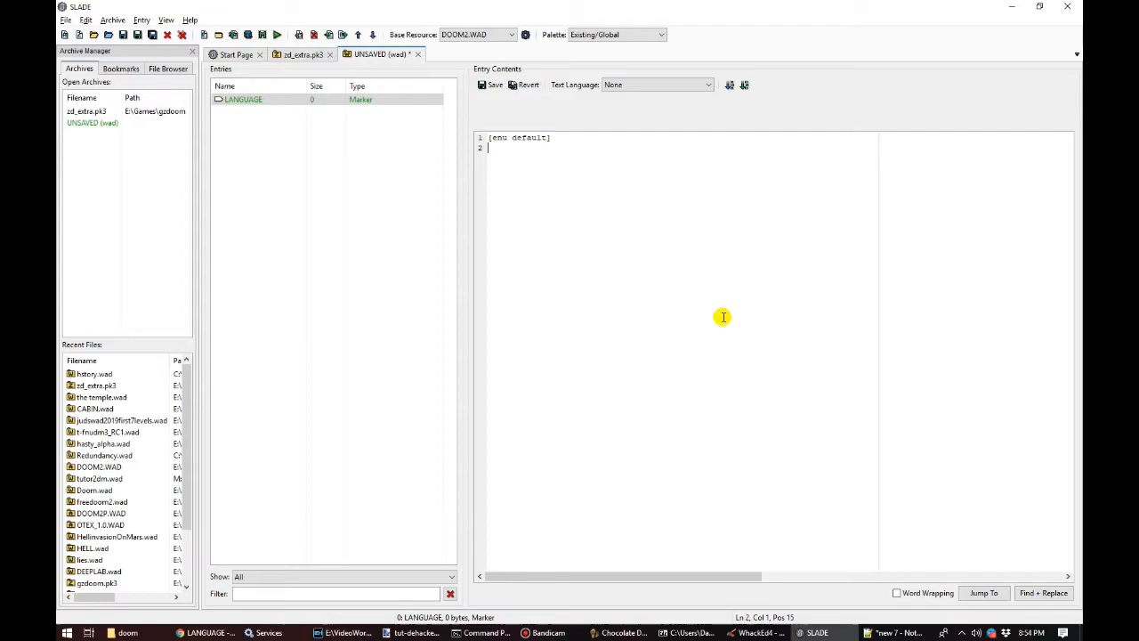
- Add the line 'HE1TEXT =' beneath the [enu default] section header
type("HE1TEXT =")
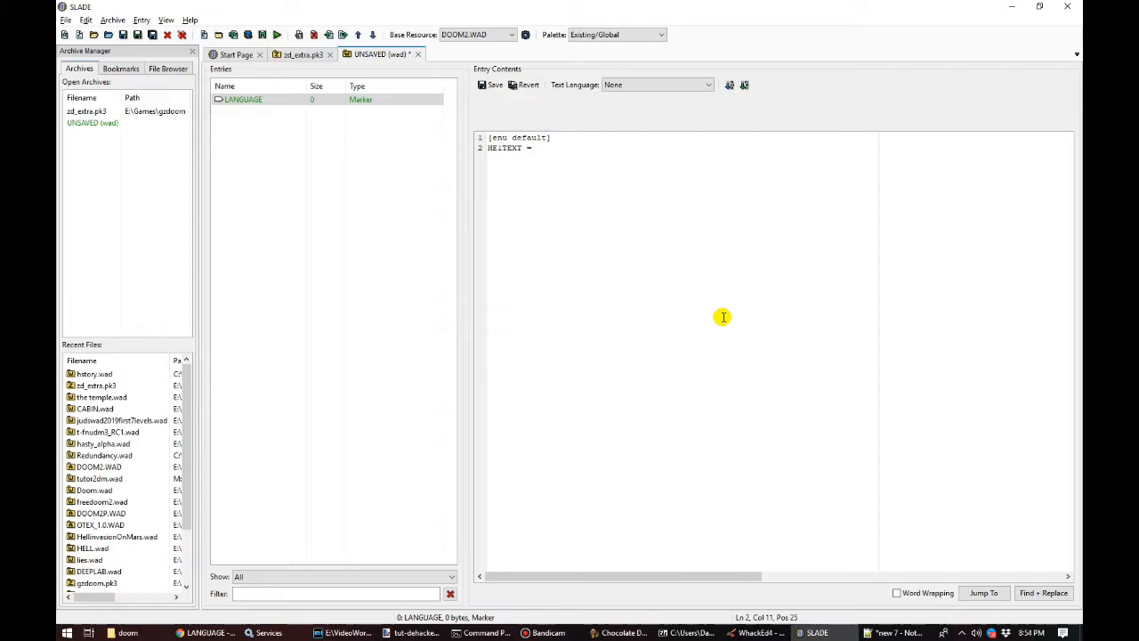